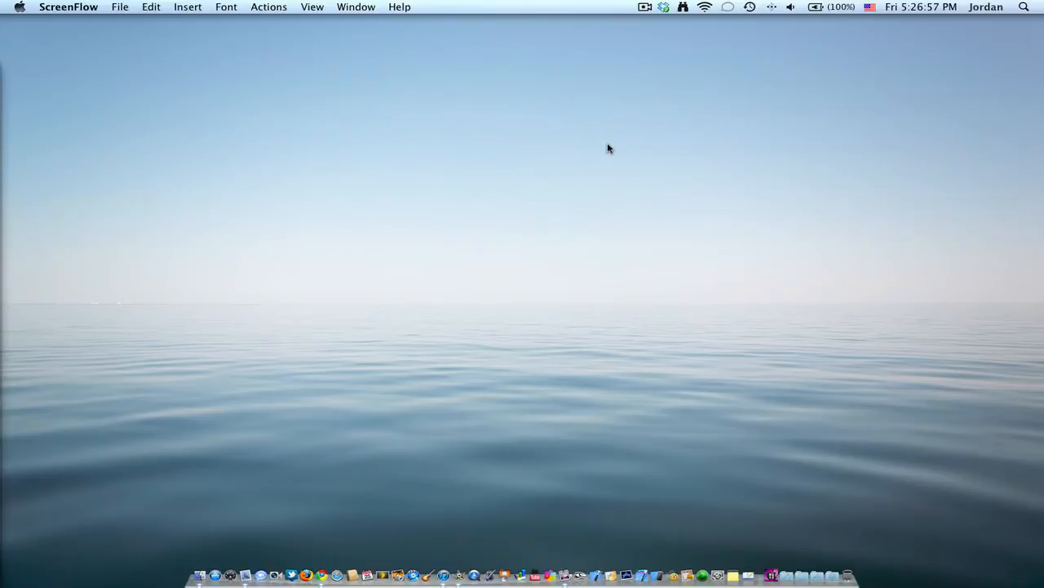
{"action": "mouse_move", "coordinate": [826, 571]}
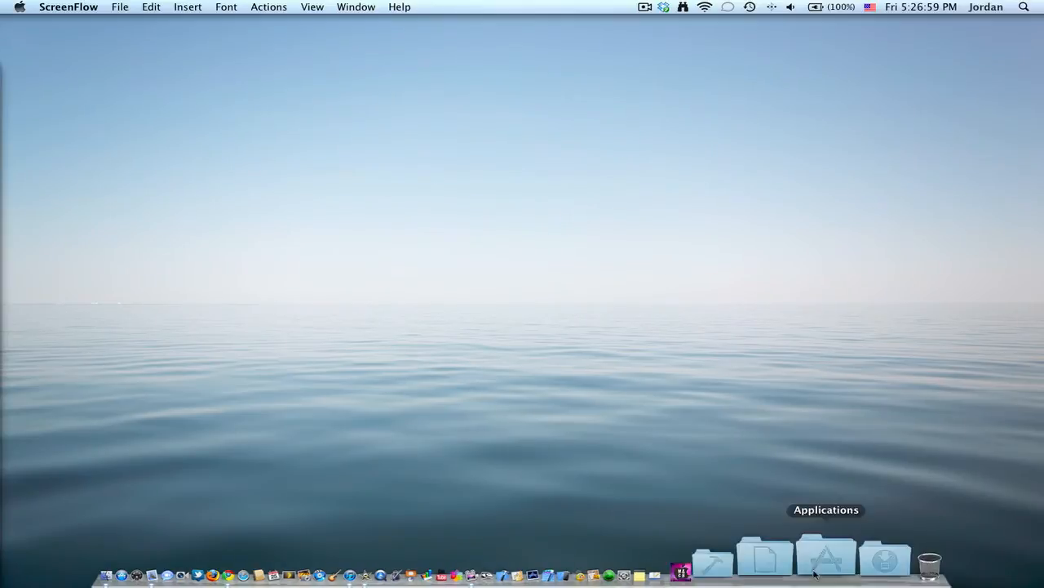
Step: Launch Caffeine from the Dock's Applications stack so its welcome window appears
{"action": "left_click", "coordinate": [826, 559]}
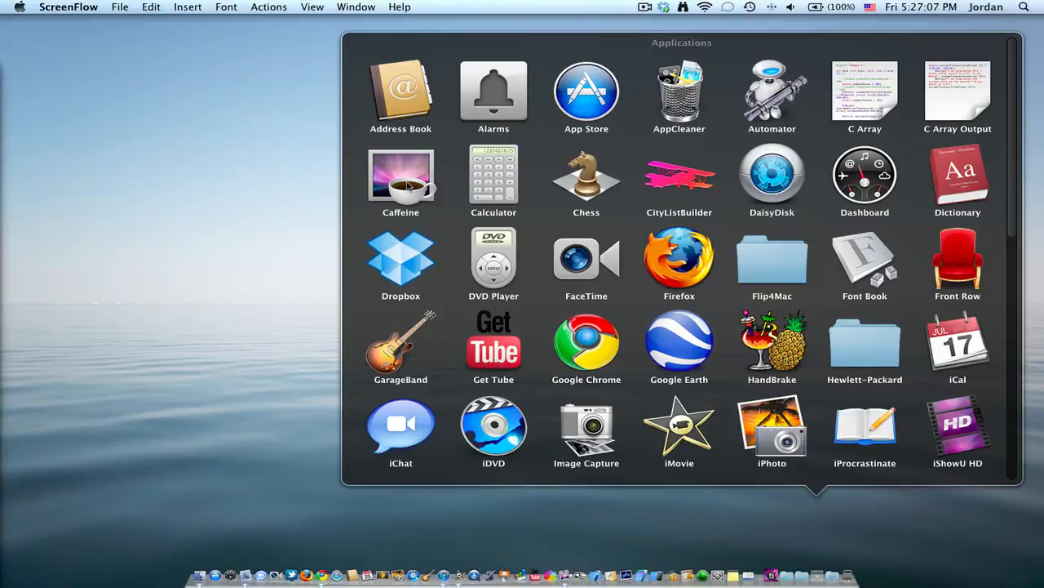
{"action": "double_click", "coordinate": [401, 173]}
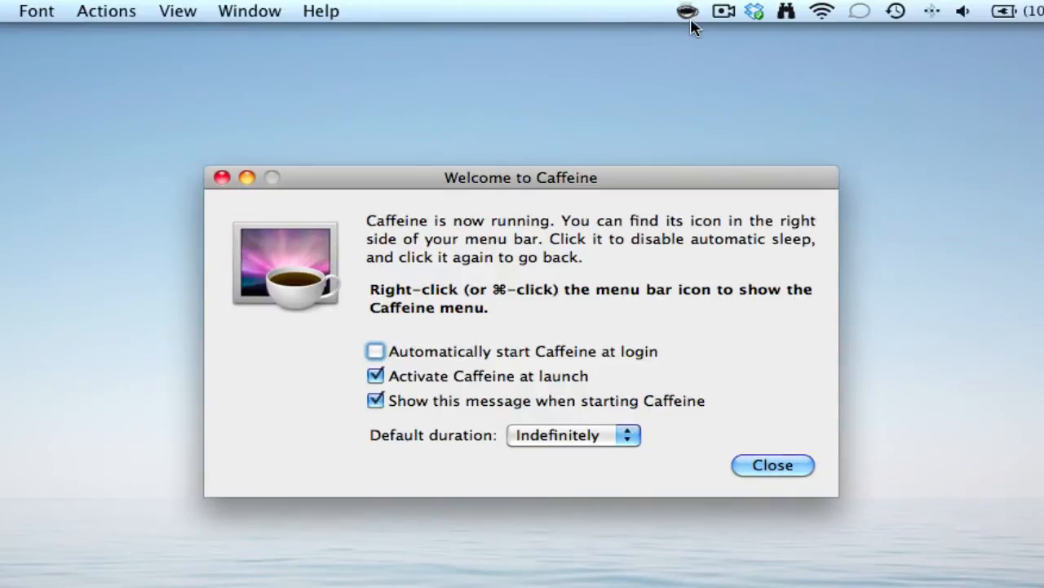
{"action": "mouse_move", "coordinate": [620, 177]}
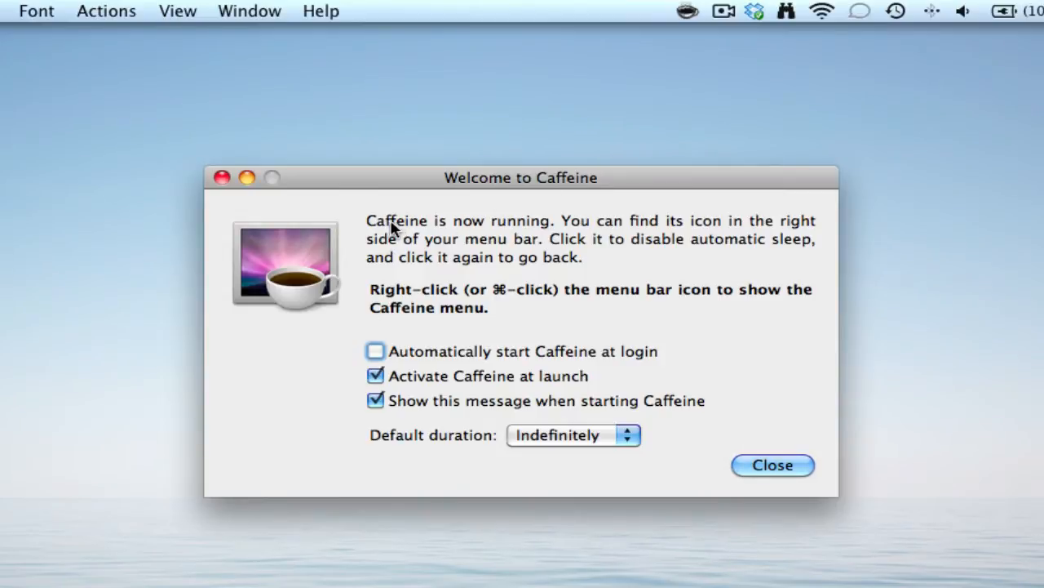
{"action": "mouse_move", "coordinate": [669, 78]}
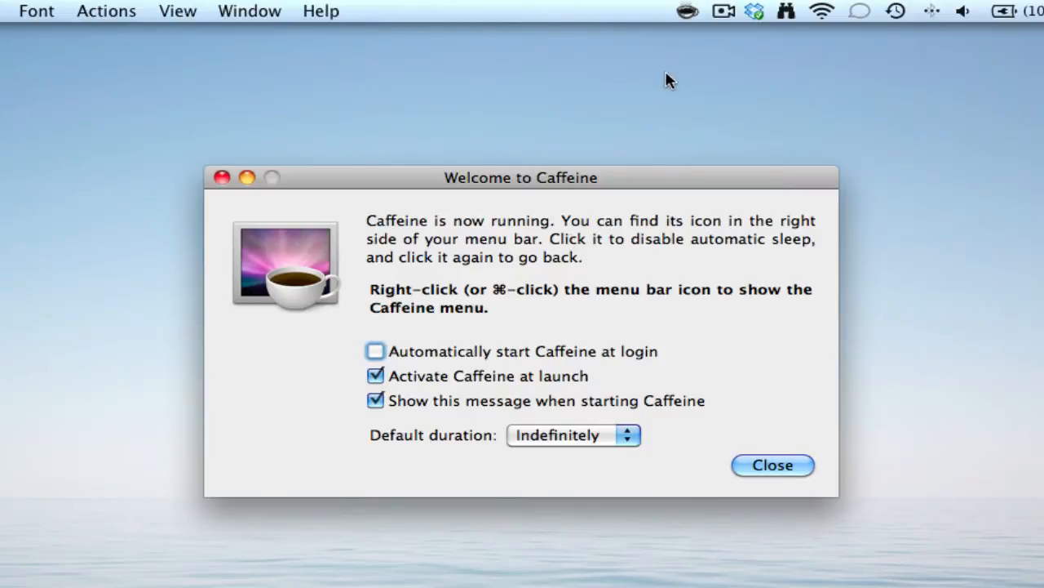
{"action": "mouse_move", "coordinate": [542, 290]}
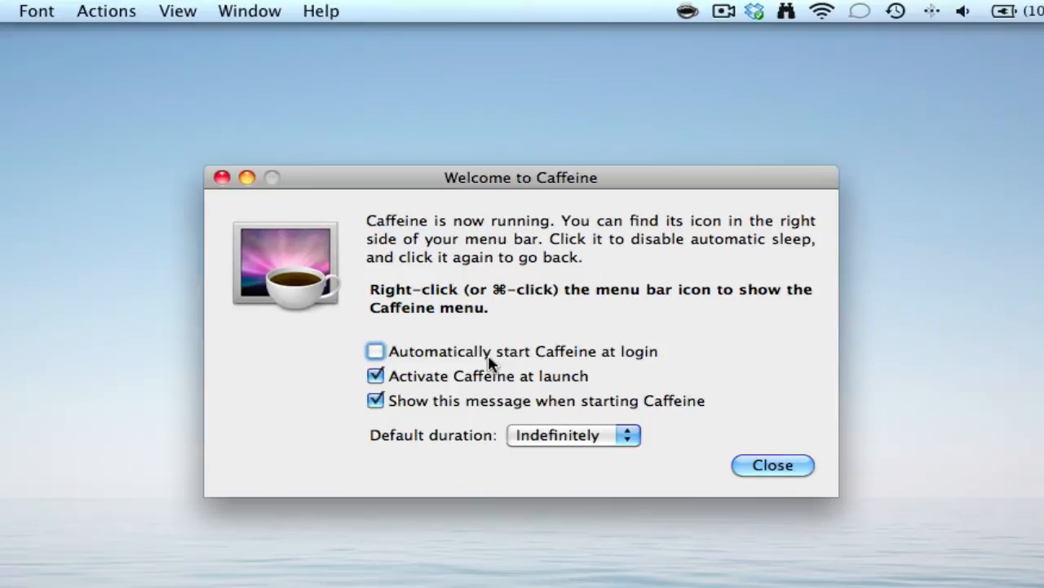
Step: Enable activation at launch, keep Default duration at Indefinitely, and dismiss the welcome window
{"action": "left_click", "coordinate": [375, 375]}
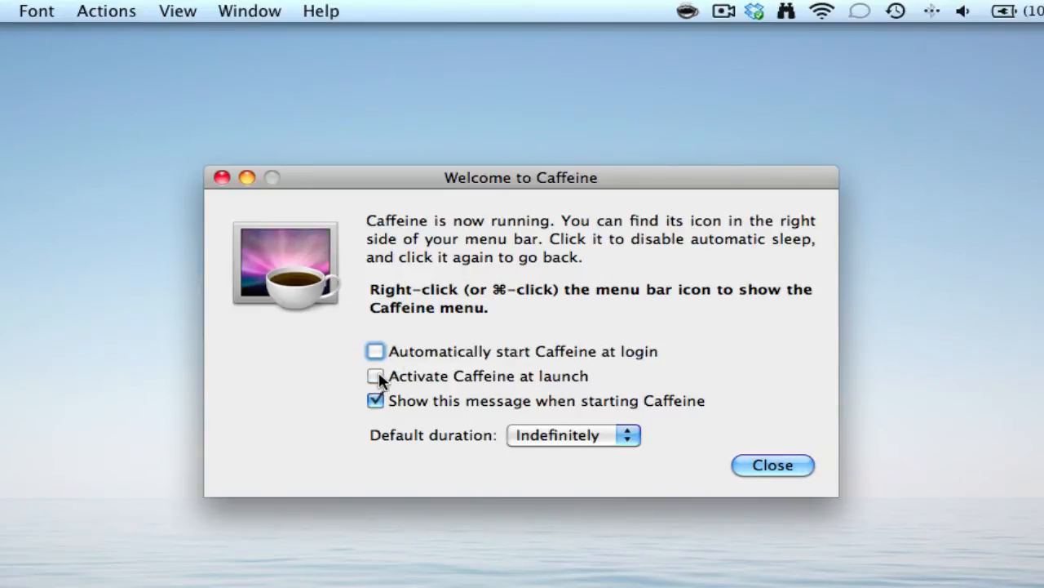
{"action": "left_click", "coordinate": [375, 375]}
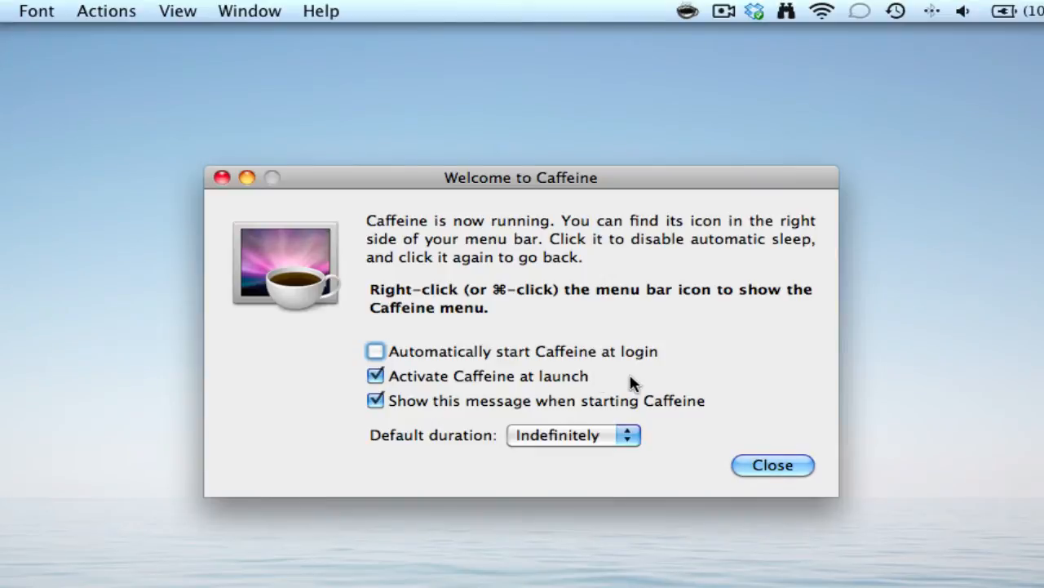
{"action": "mouse_move", "coordinate": [633, 363]}
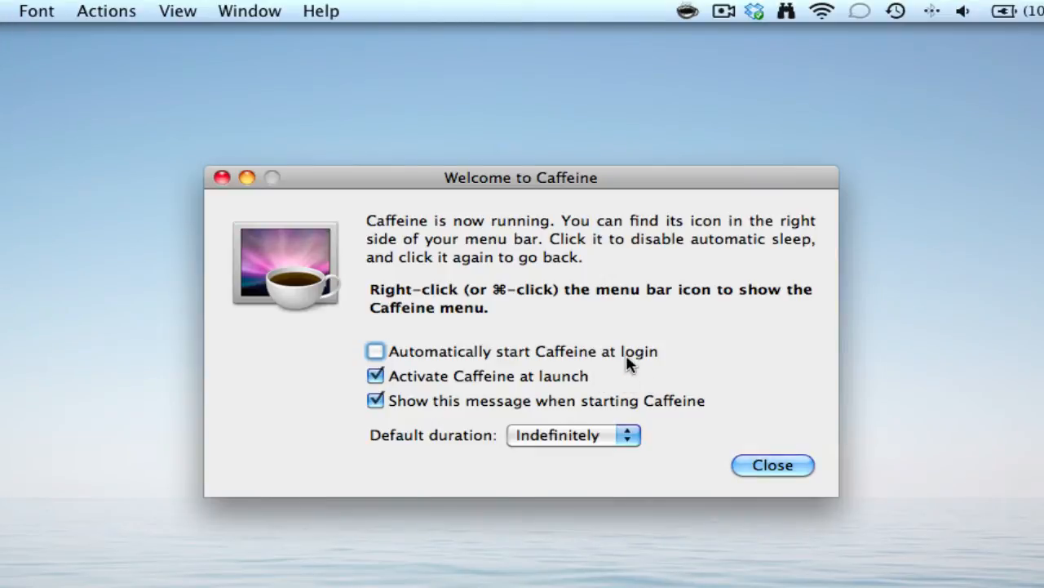
{"action": "left_click", "coordinate": [571, 434]}
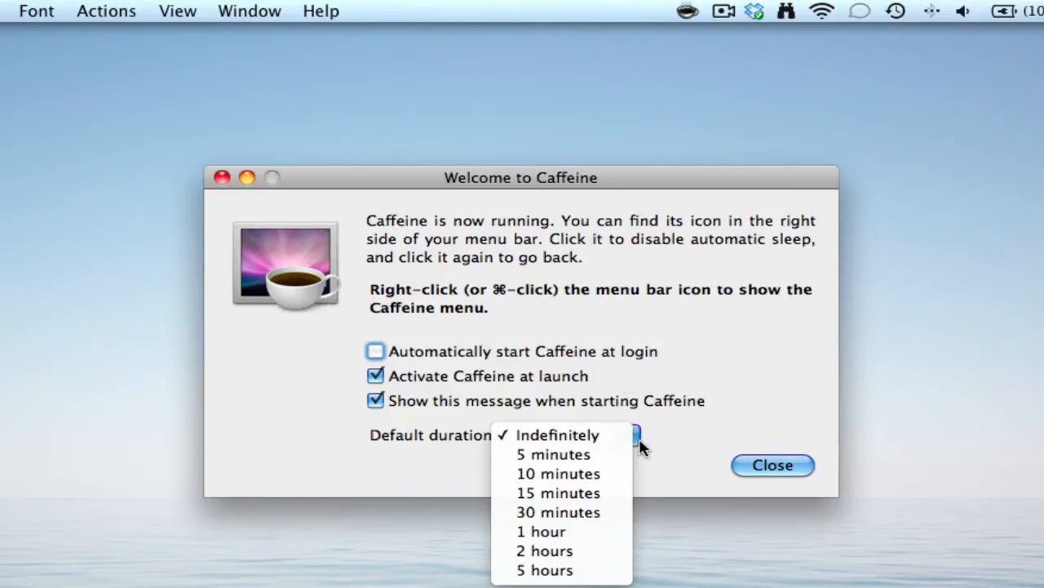
{"action": "mouse_move", "coordinate": [553, 454]}
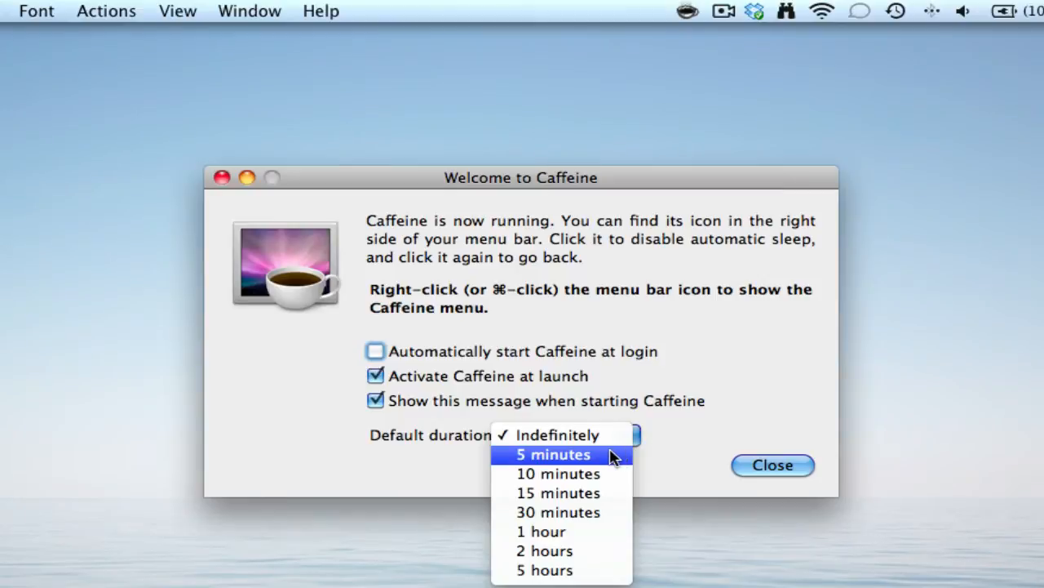
{"action": "mouse_move", "coordinate": [558, 434]}
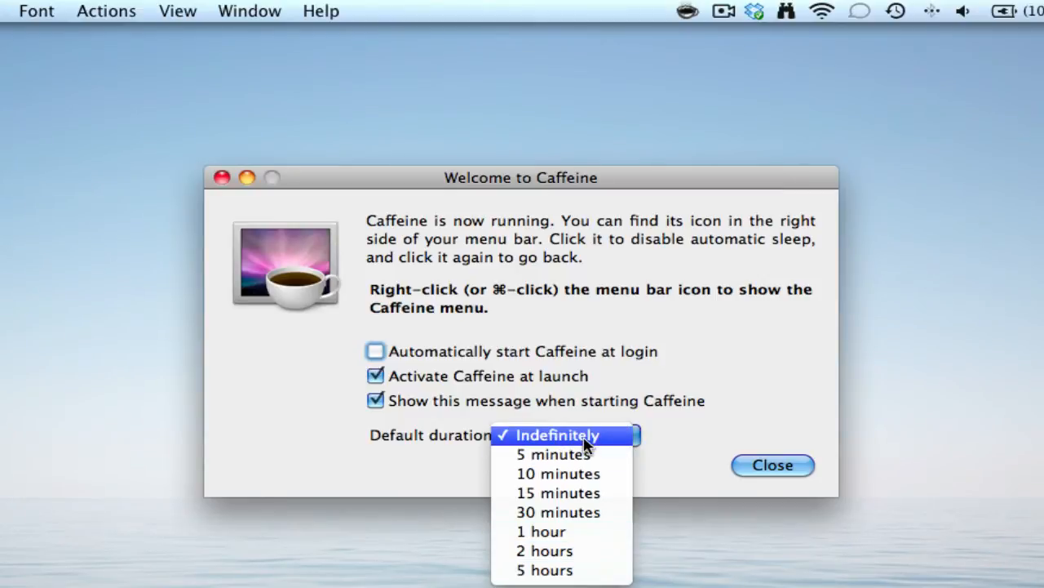
{"action": "left_click", "coordinate": [558, 434]}
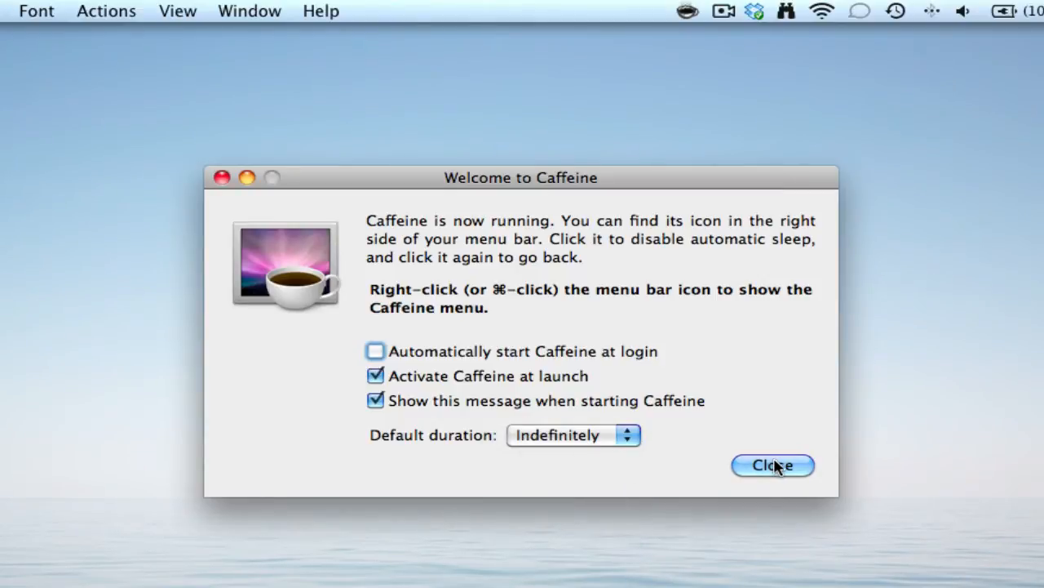
{"action": "left_click", "coordinate": [772, 463]}
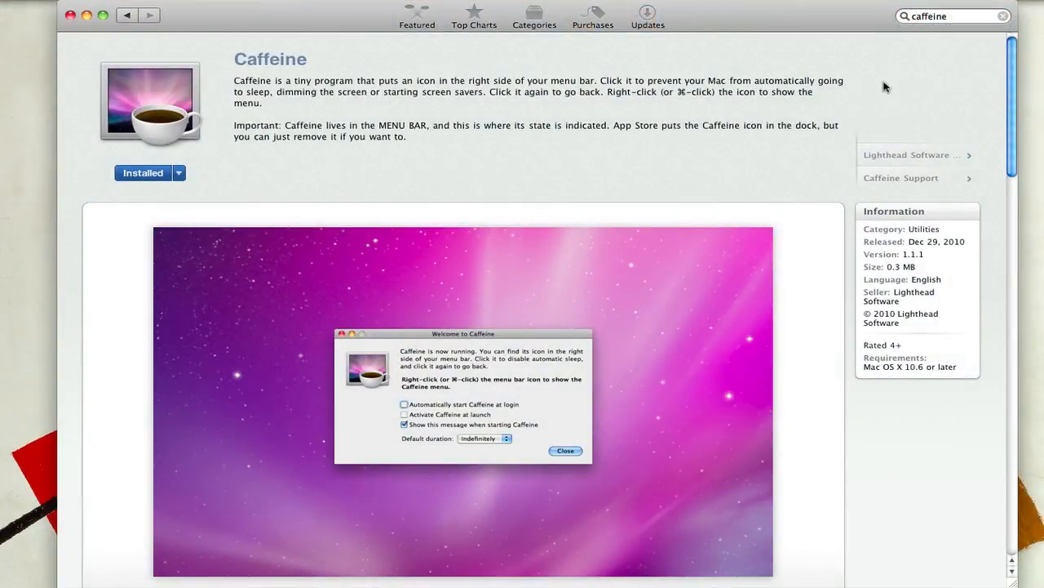
Step: Scroll the Caffeine page down to its Customer Ratings and Reviews sections
{"action": "scroll", "scroll_direction": "down", "scroll_amount": 3}
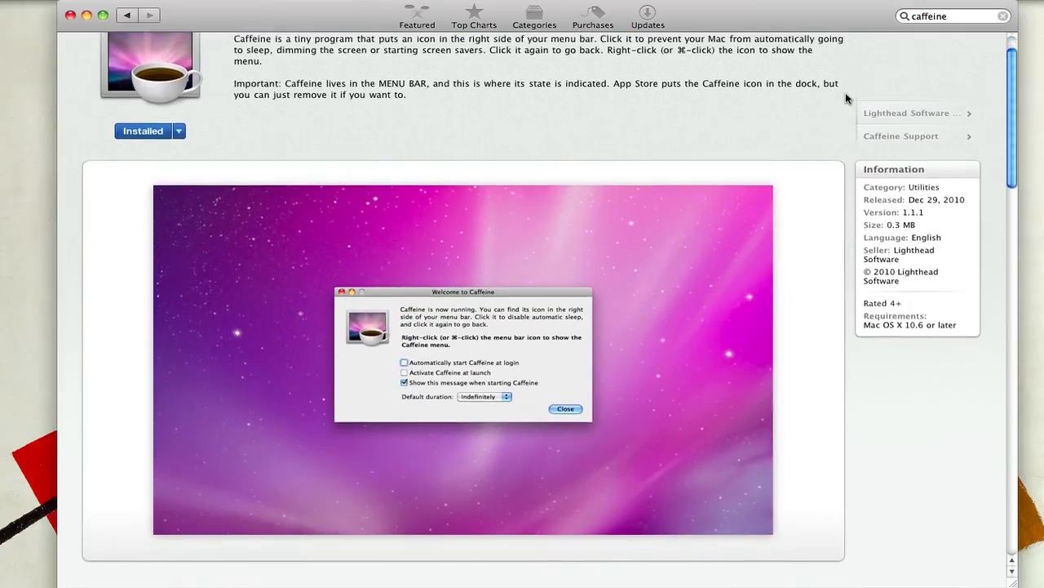
{"action": "scroll", "scroll_direction": "down", "scroll_amount": 3}
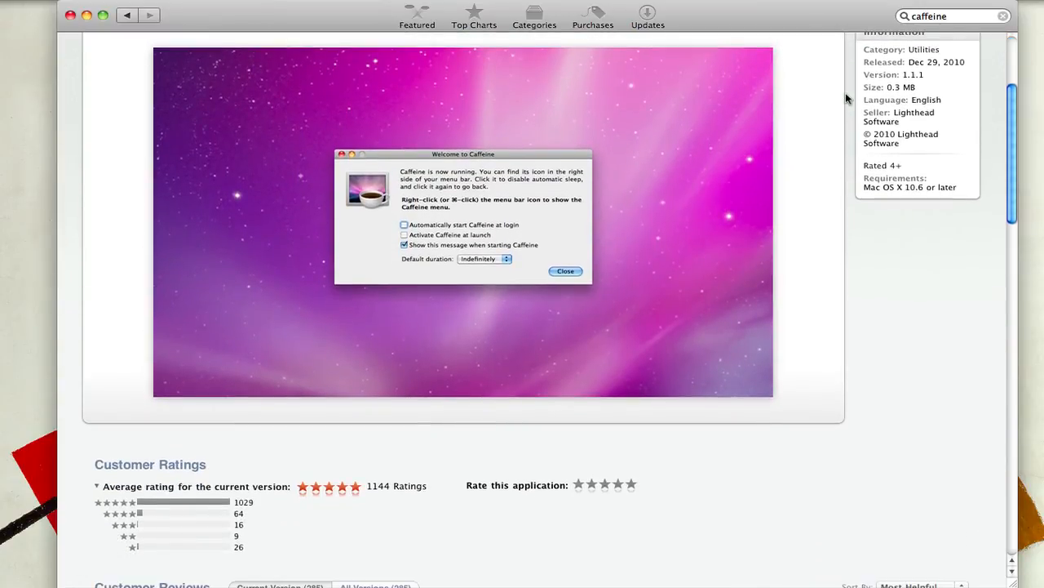
{"action": "scroll", "scroll_direction": "down", "scroll_amount": 3}
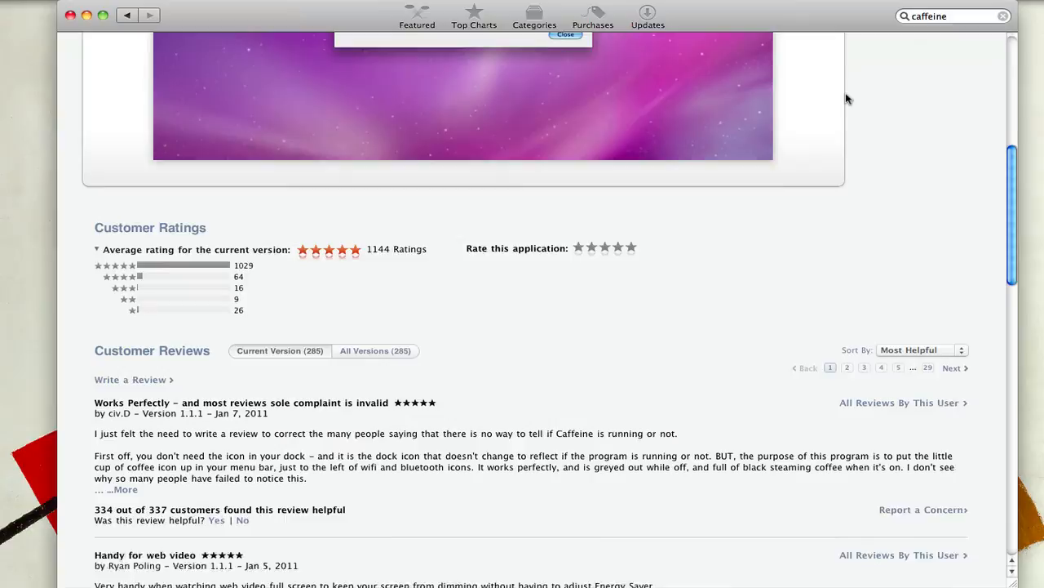